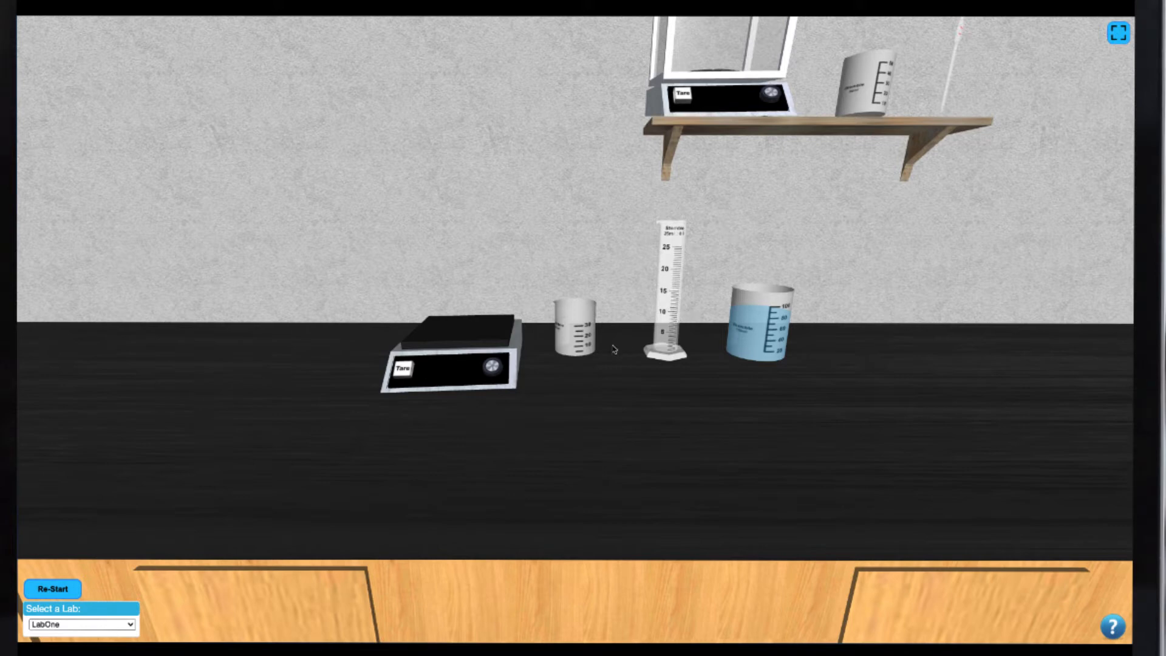
- Place the small beaker on the top-loading balance and tare it to 0.00 g
left_click_drag(572, 327, 461, 302)
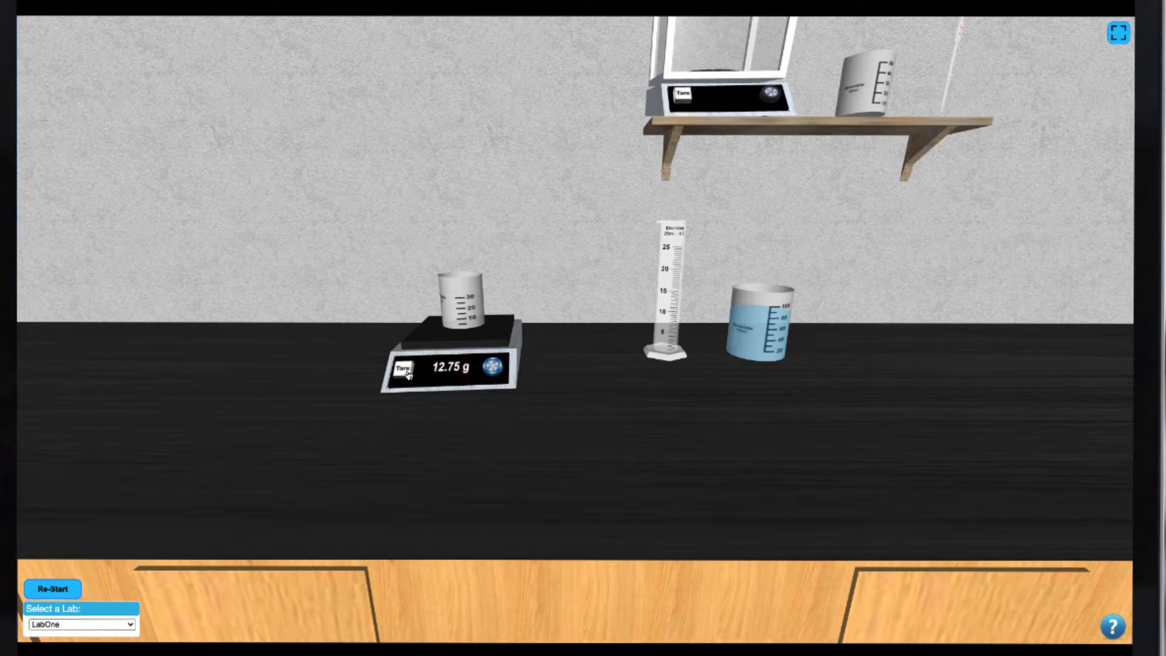
left_click(403, 366)
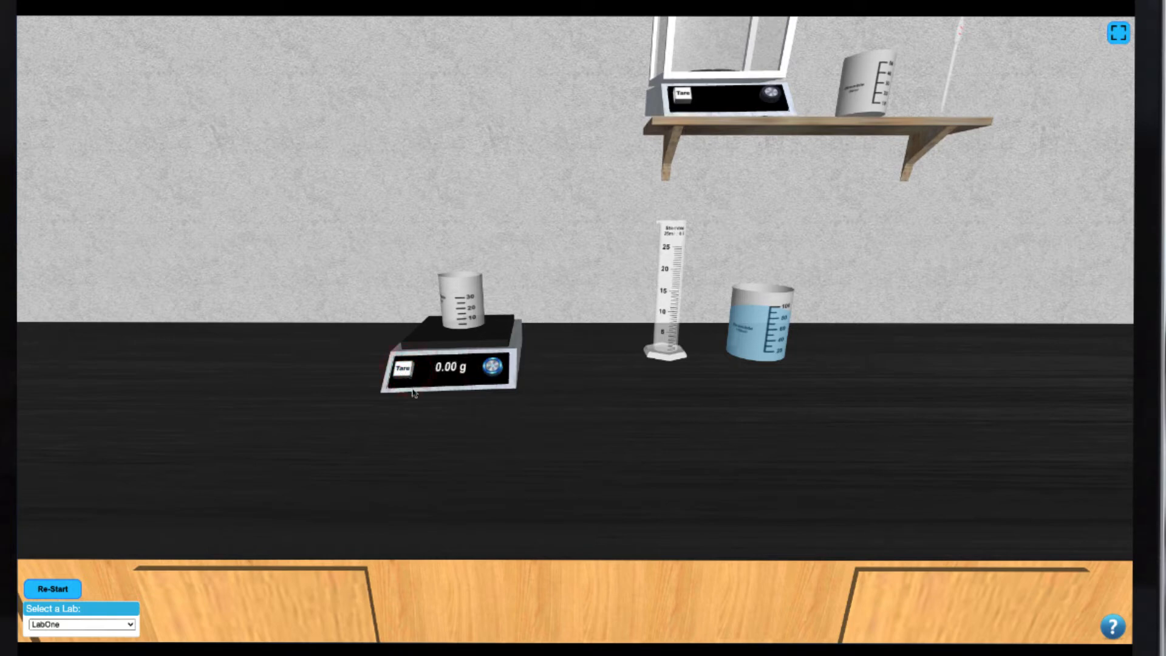
mouse_move(538, 414)
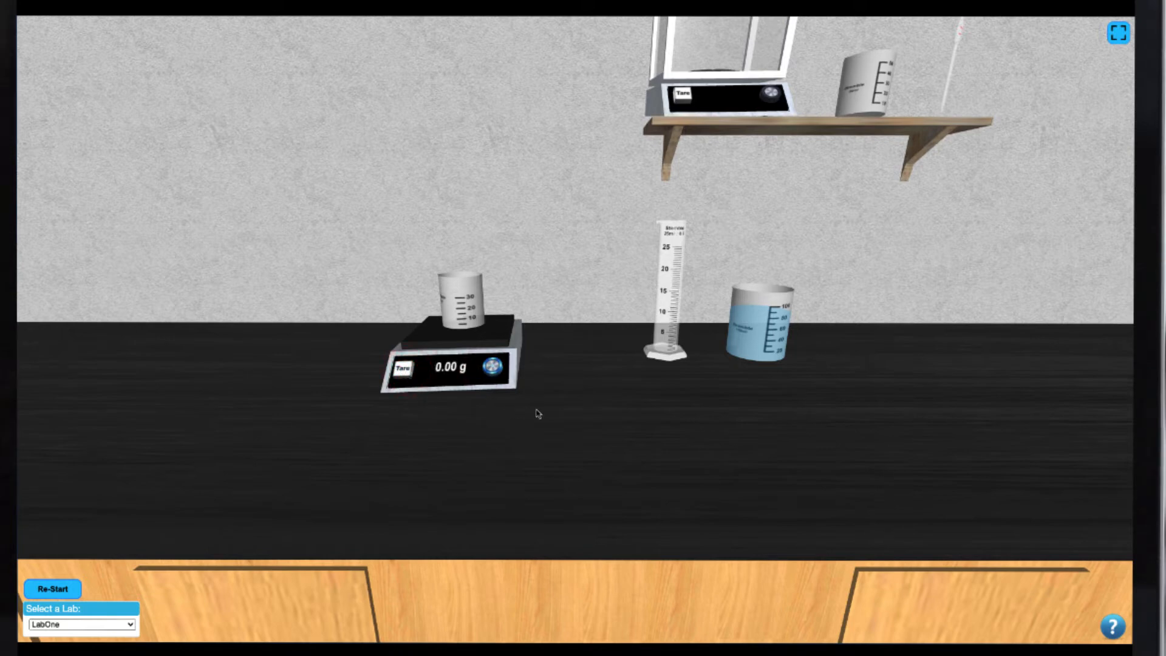
- Fill the graduated cylinder and transfer about 5 mL into the beaker, reading 5.12 g
left_click(664, 291)
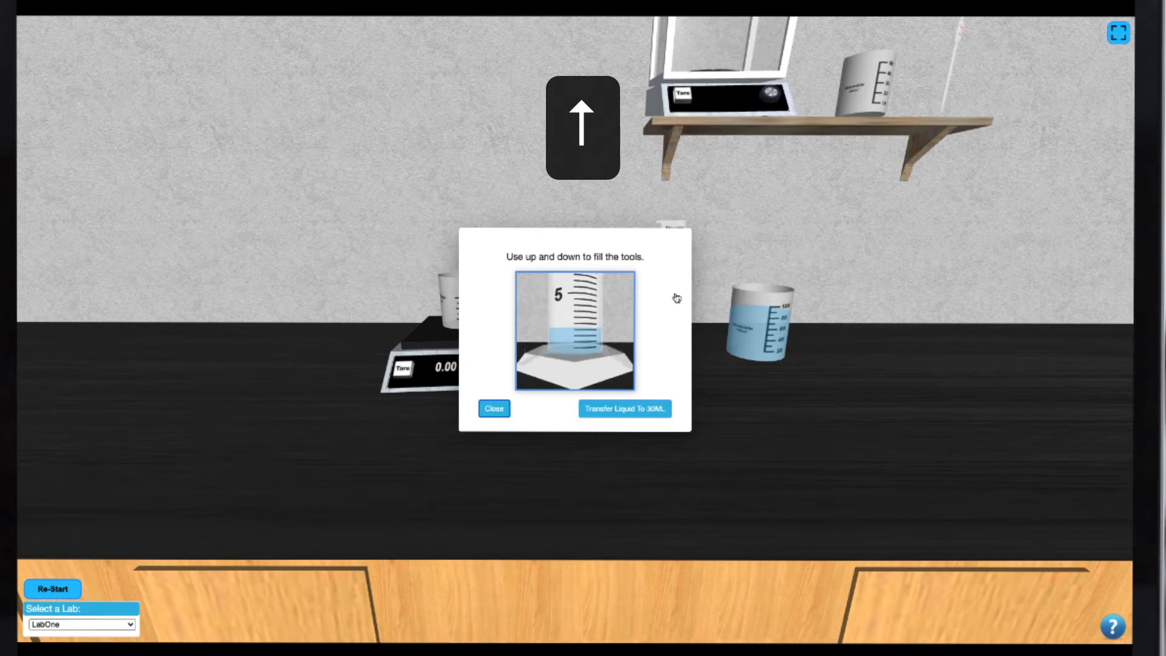
key("up")
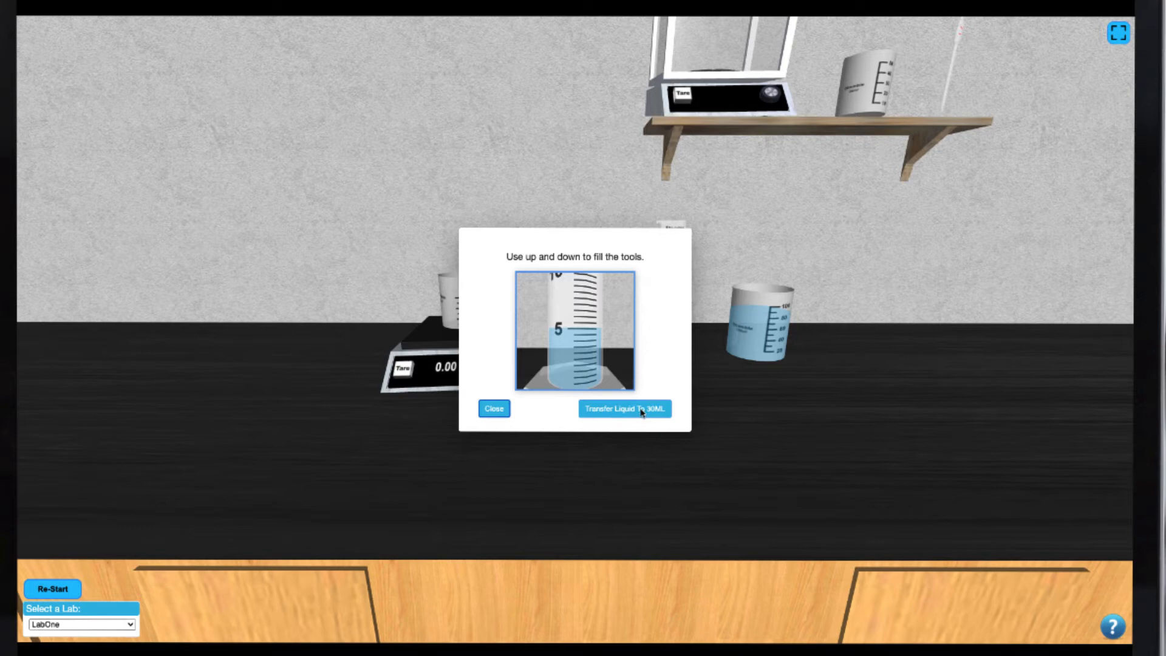
left_click(625, 409)
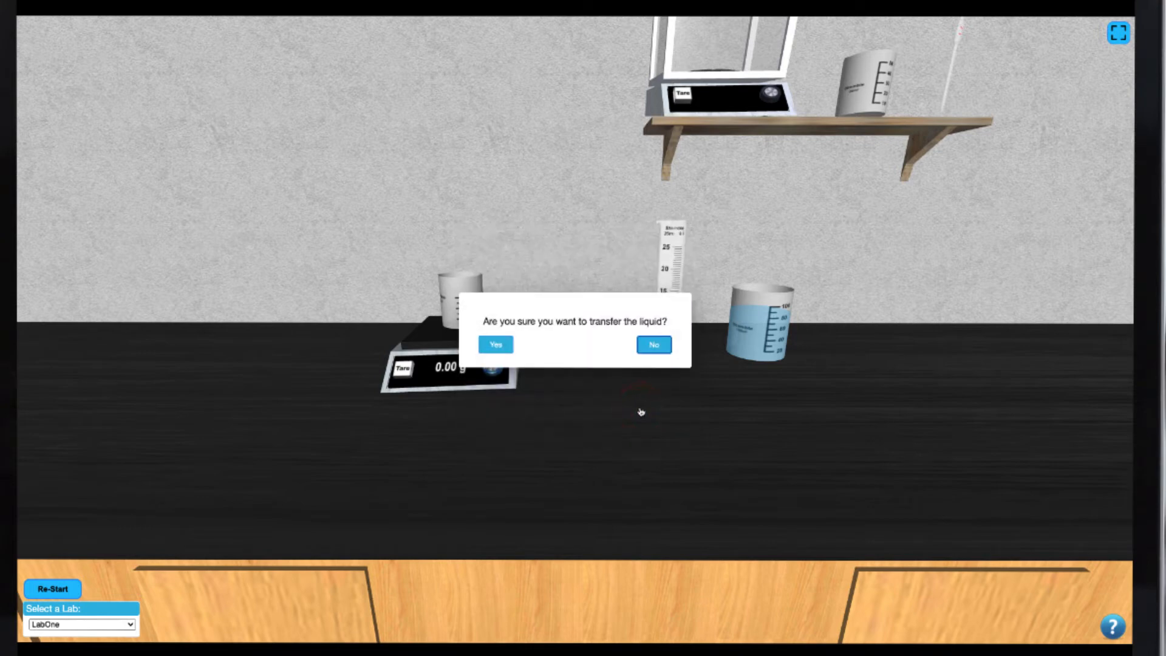
left_click(497, 344)
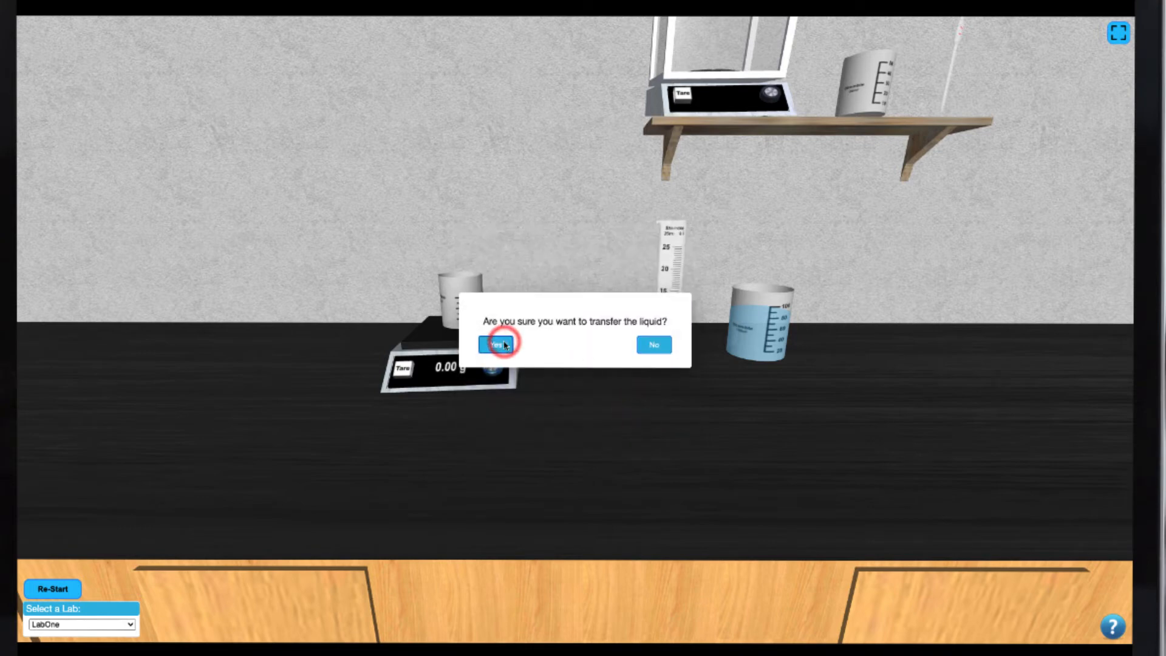
left_click(493, 344)
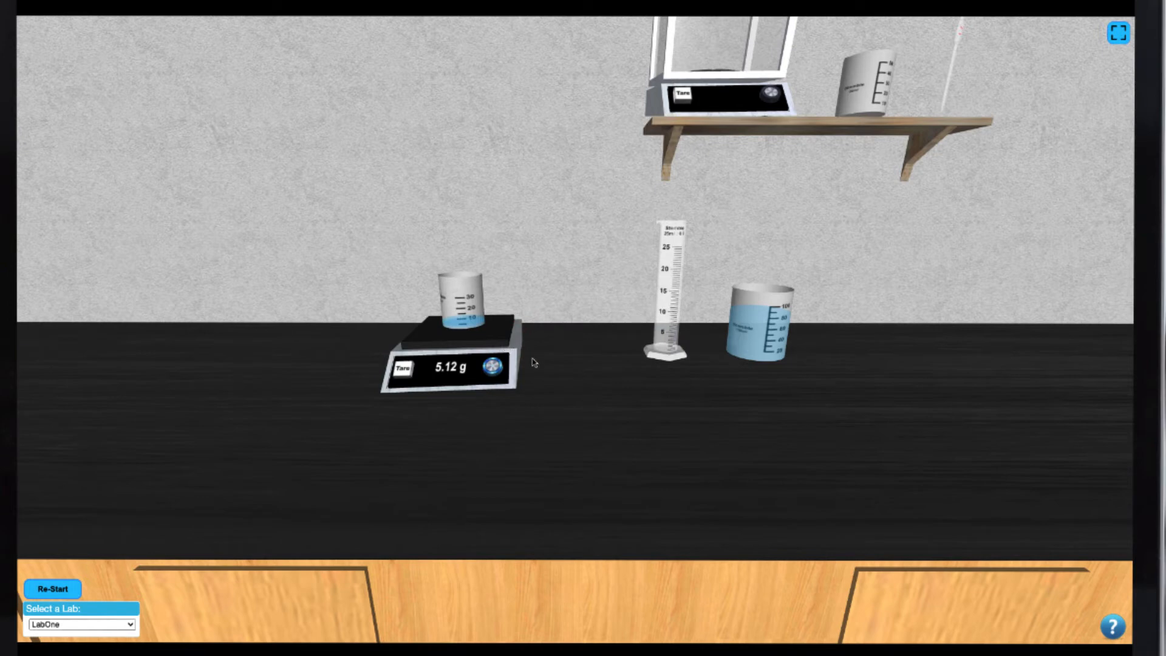
mouse_move(542, 363)
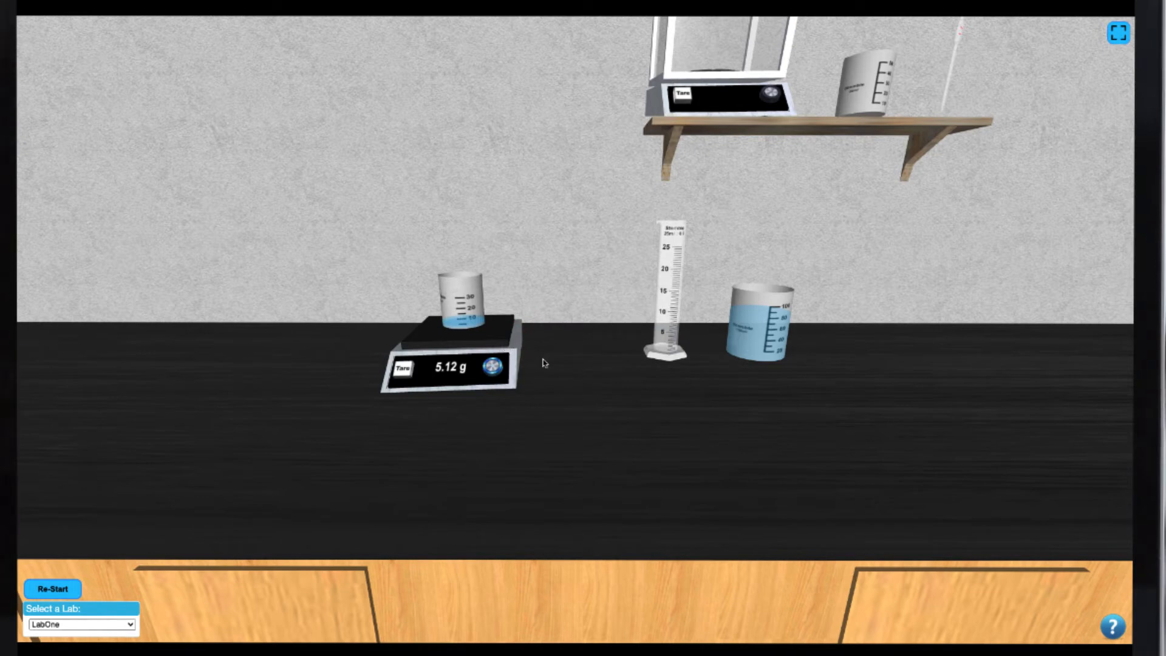
mouse_move(545, 363)
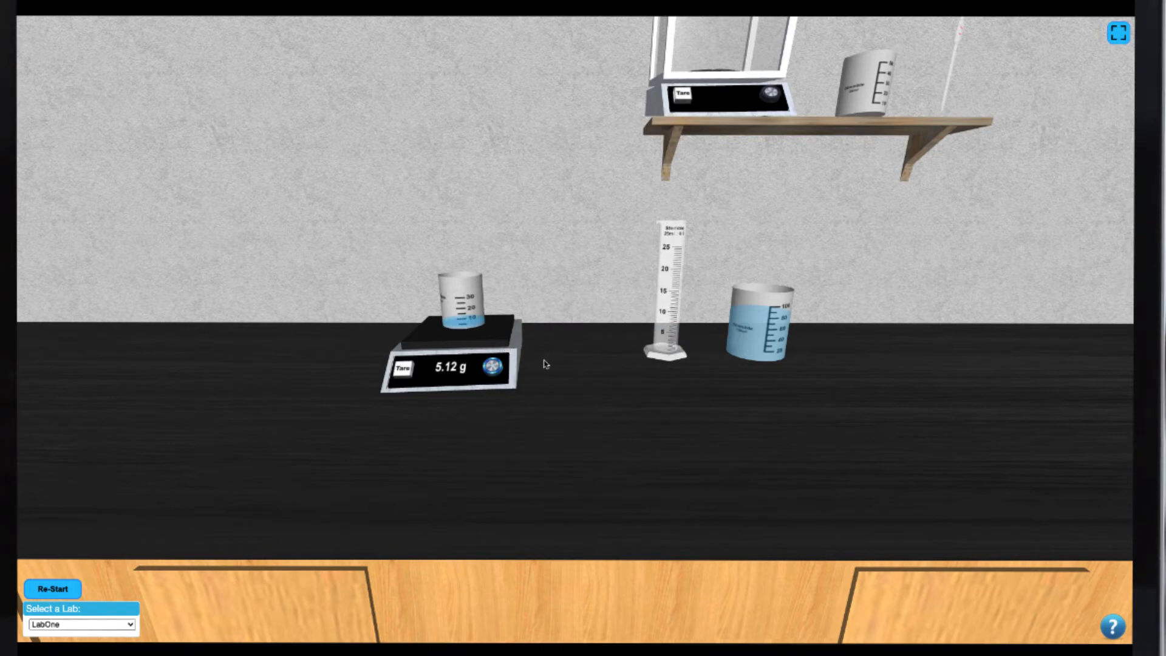
- Re-start the bench and load LabTwo from the Select a Lab list
left_click(51, 588)
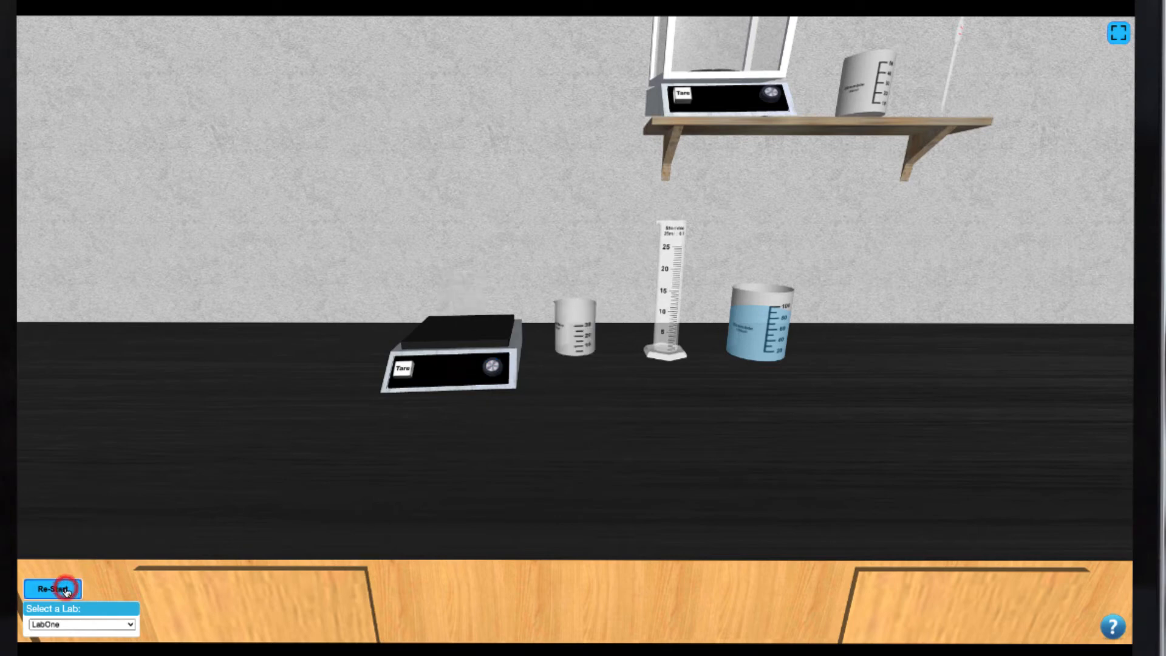
left_click(49, 588)
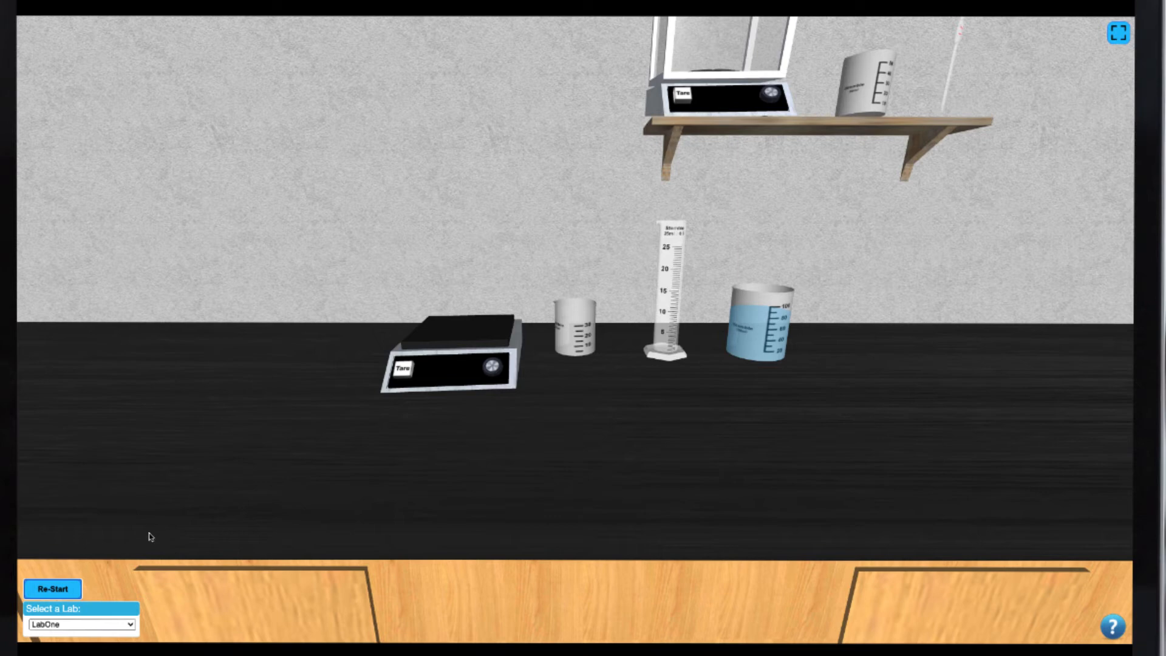
left_click(80, 624)
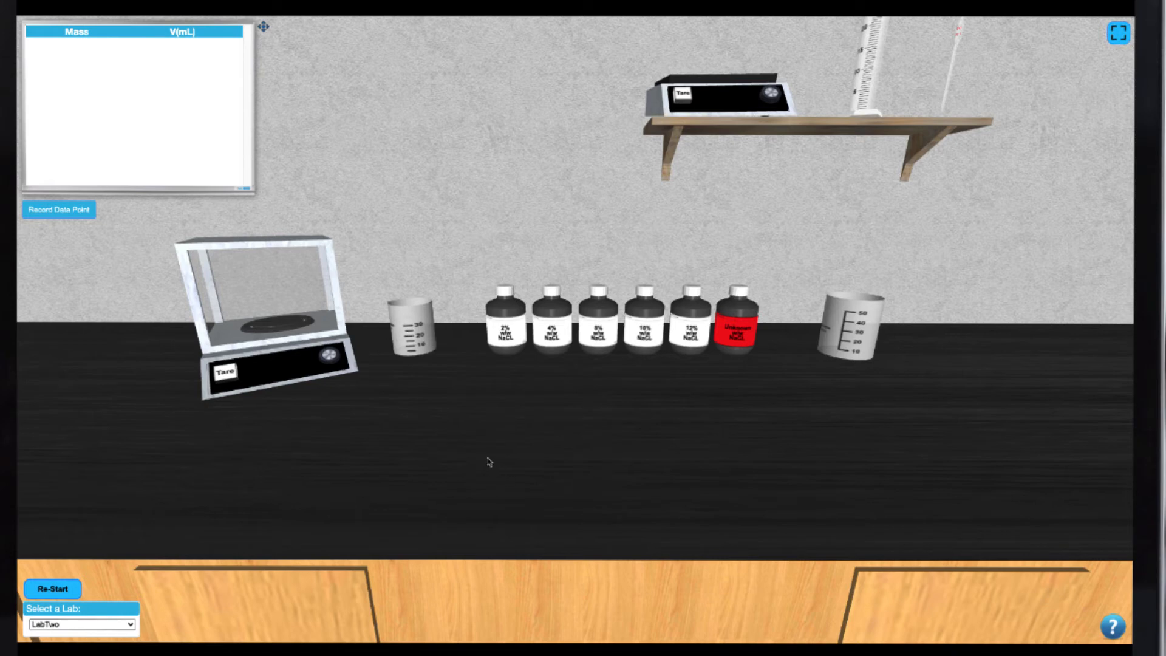
- Place the small beaker on the analytical balance, switch it on and tare to 0.0000 g
left_click_drag(413, 331, 266, 302)
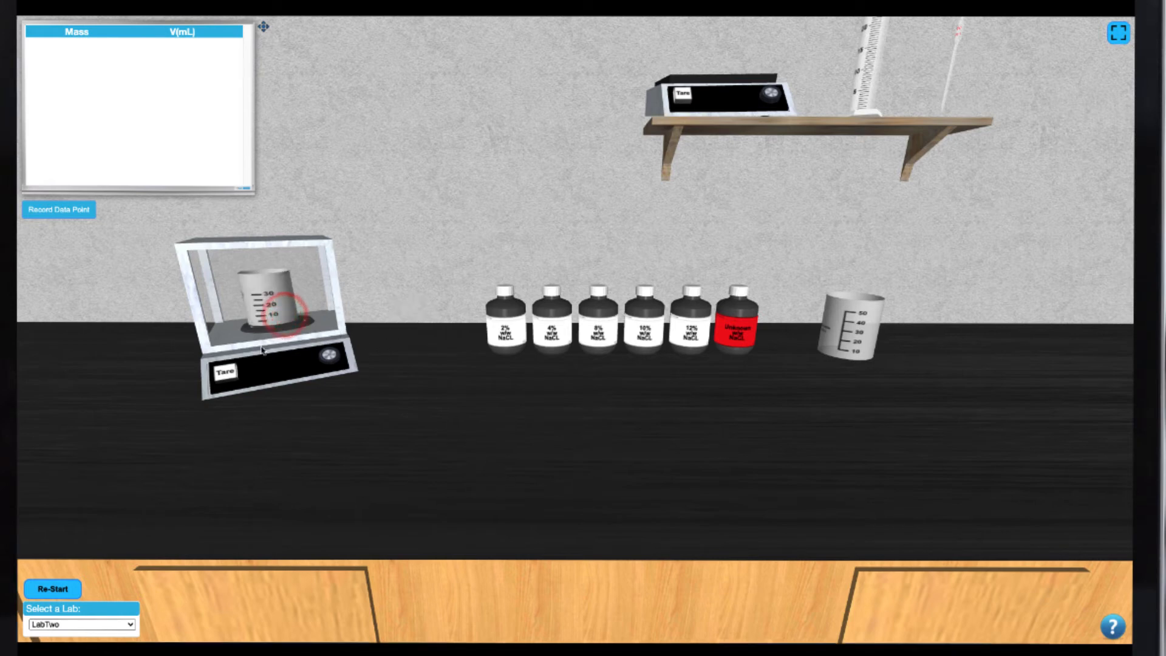
left_click(229, 370)
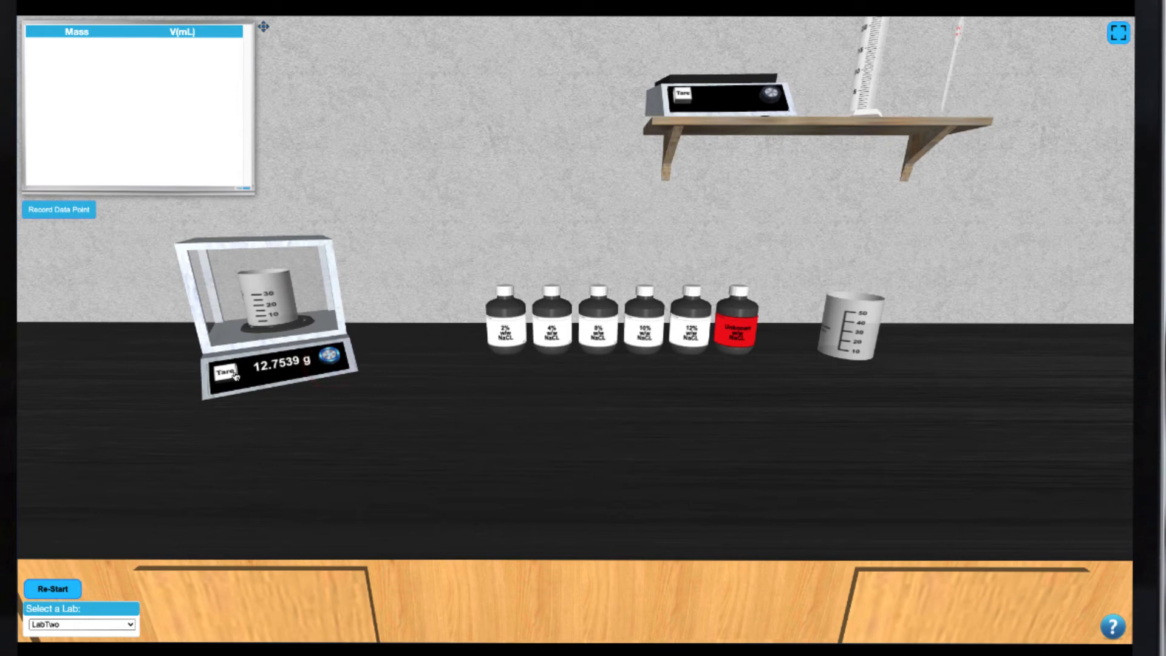
left_click(227, 368)
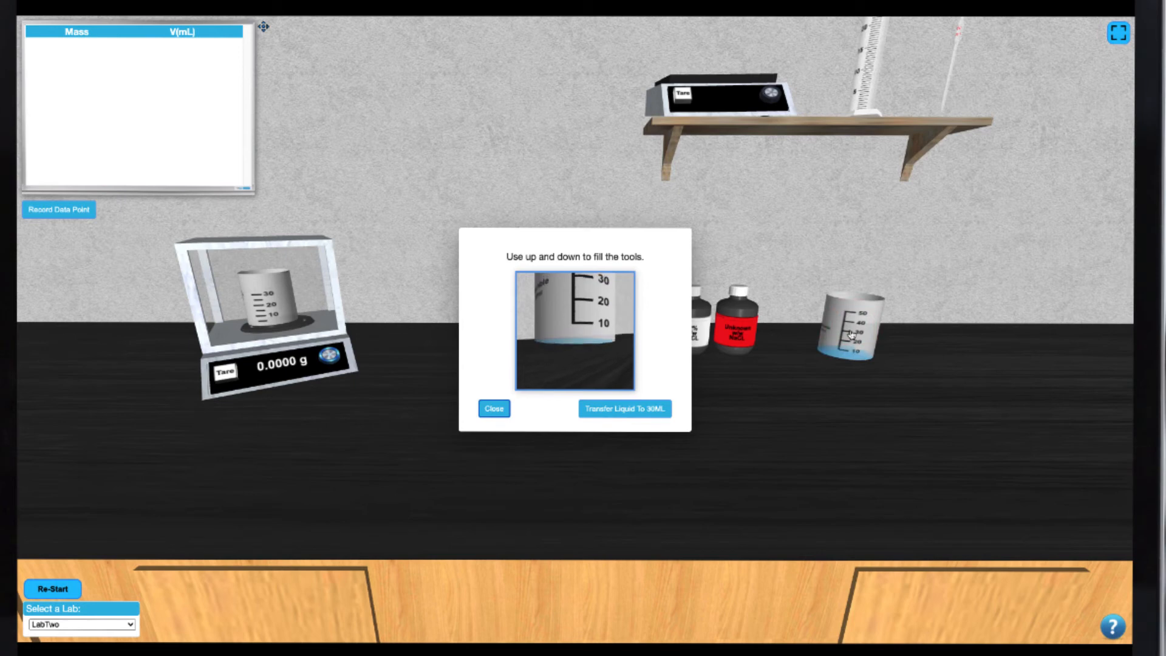
- Fill the graduated beaker with NaCl solution and transfer it to the 30 mL beaker
key("up")
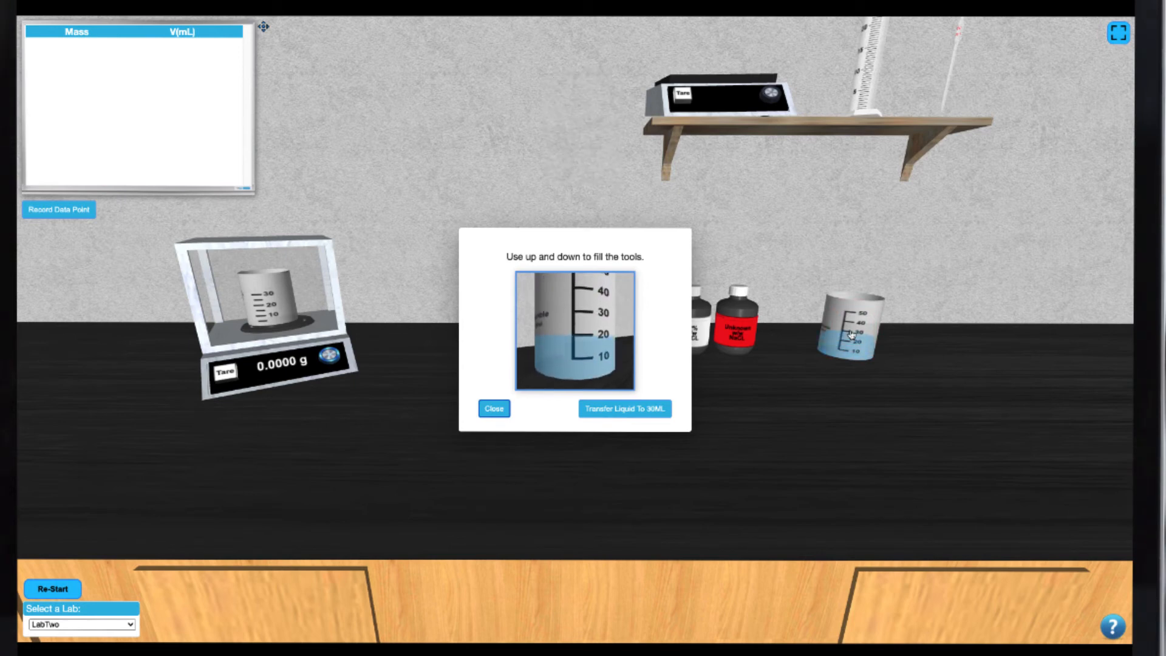
left_click(625, 409)
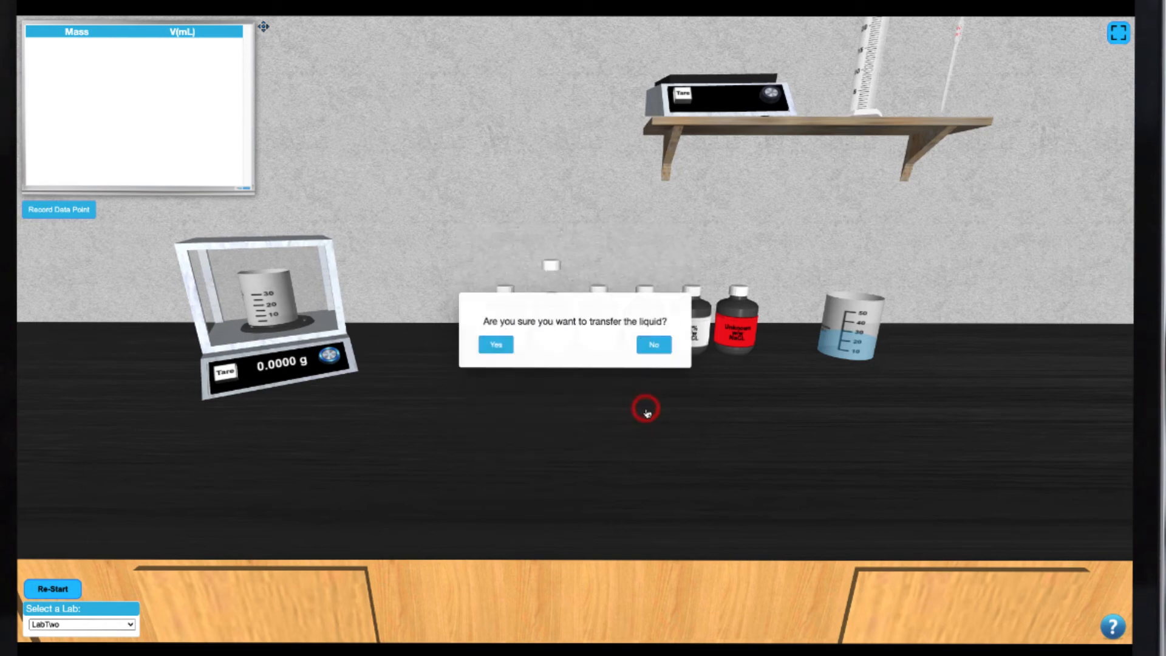
left_click(495, 345)
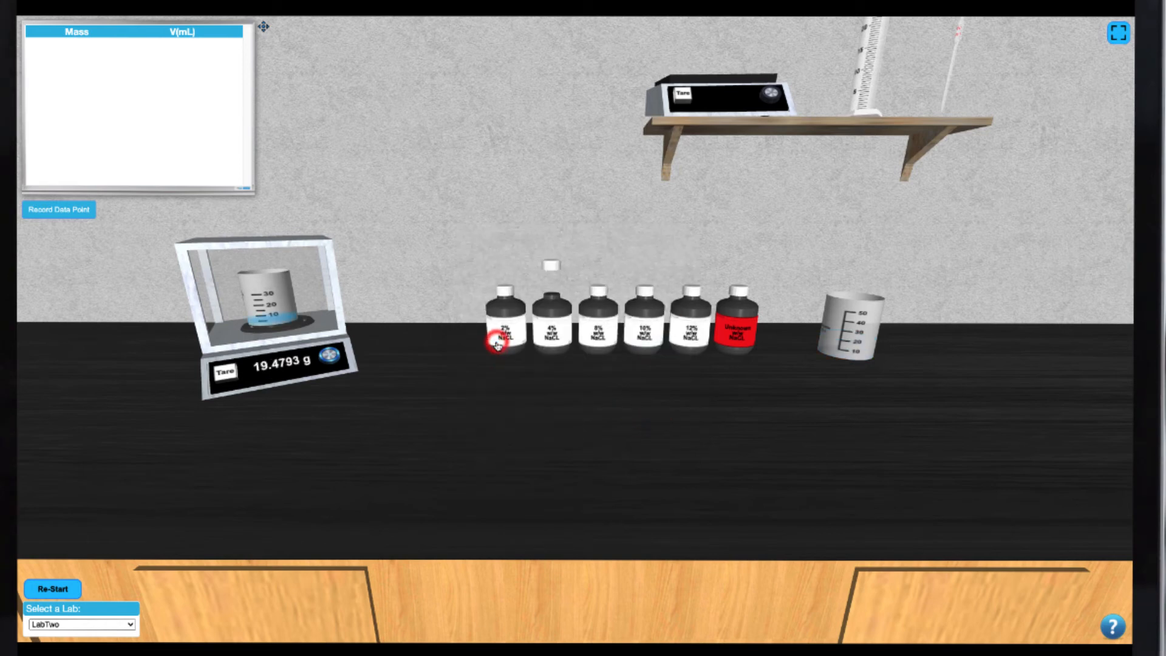
mouse_move(390, 379)
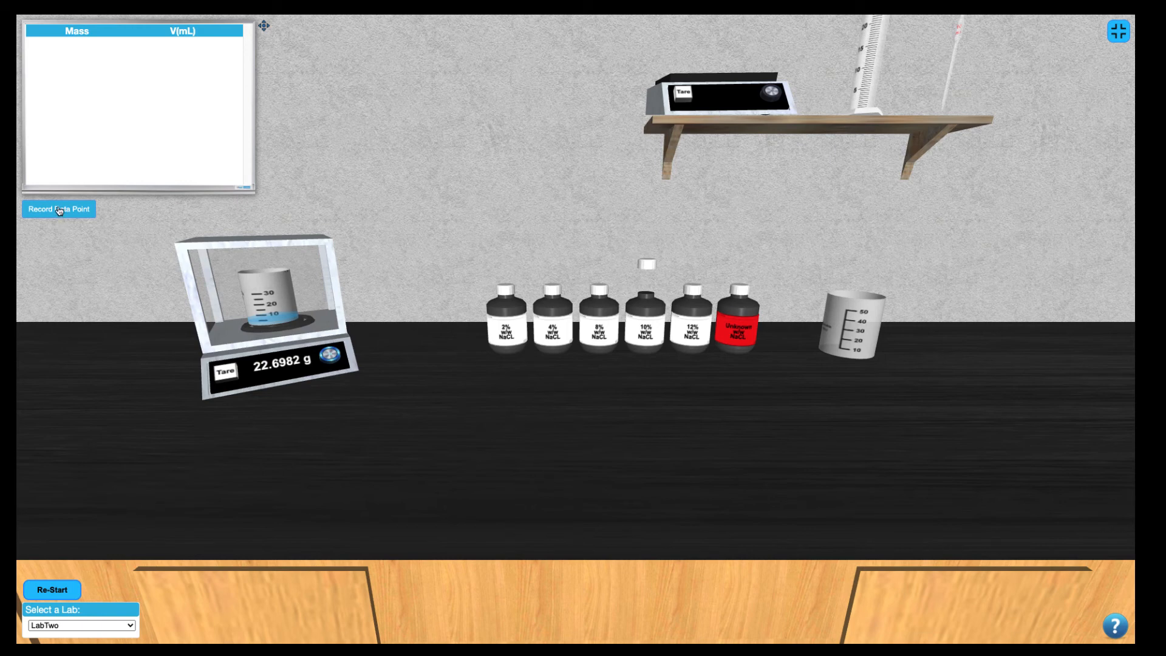
- Record a data point at volume 20.0 mL and export the data table
left_click(58, 208)
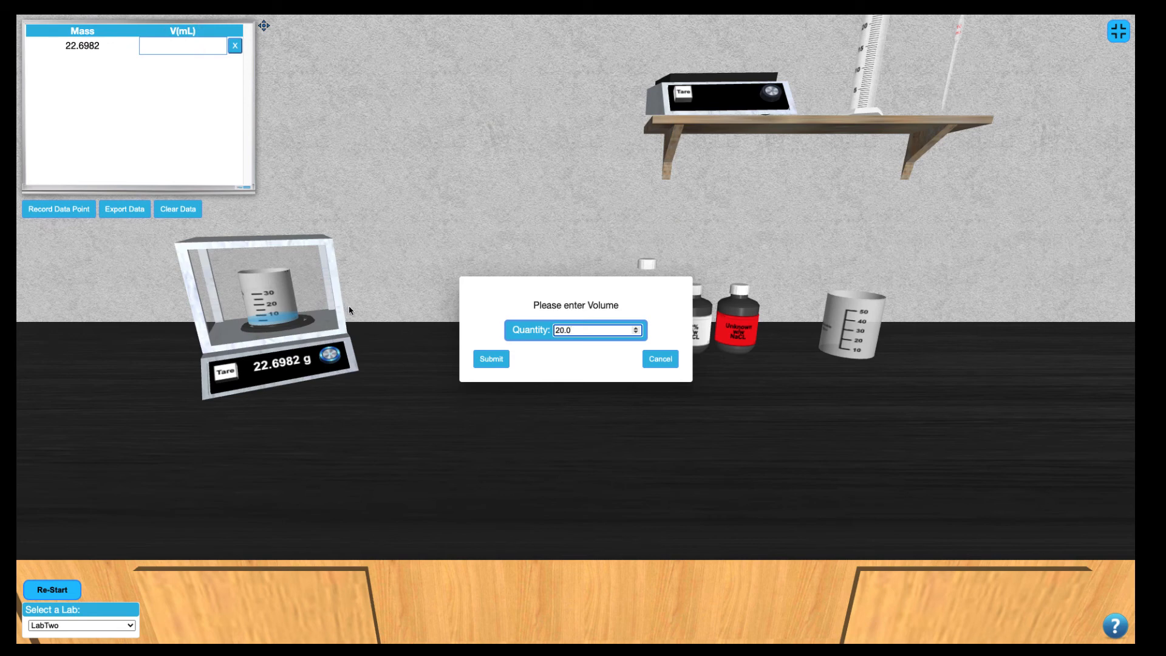
left_click(491, 358)
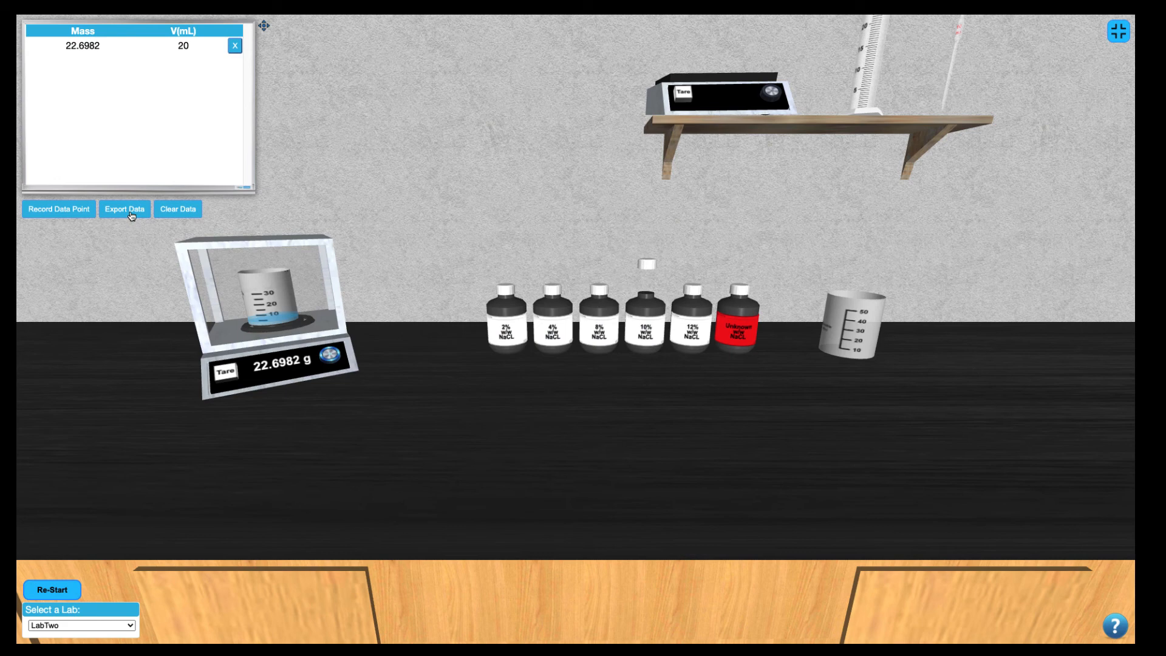
left_click(178, 209)
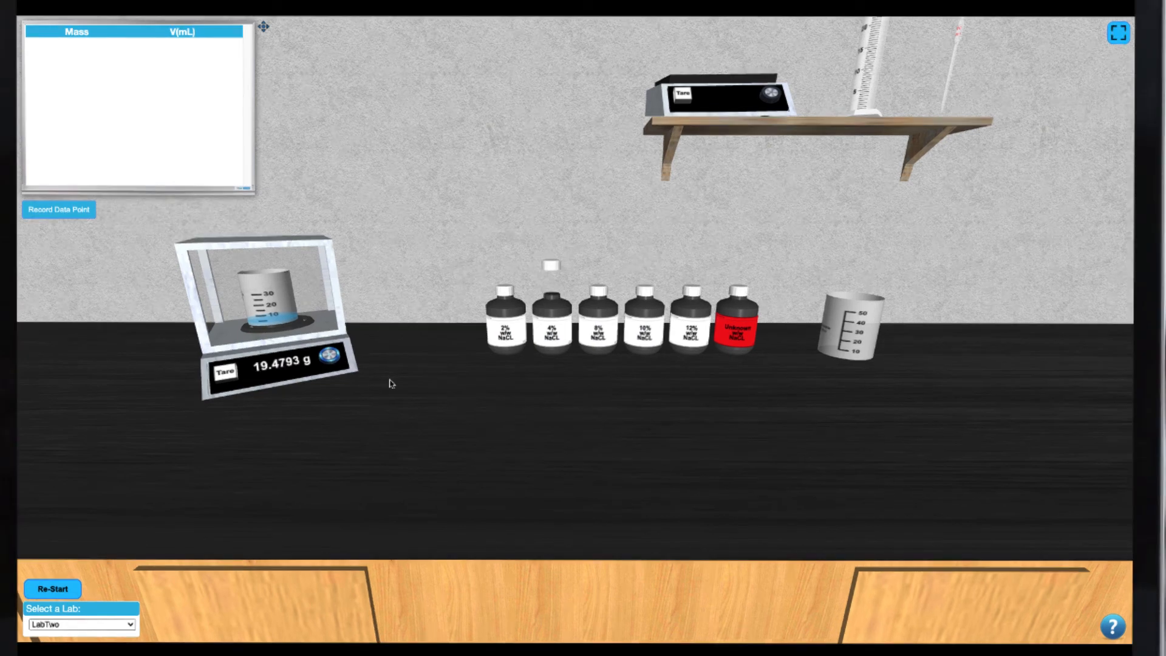
mouse_move(227, 476)
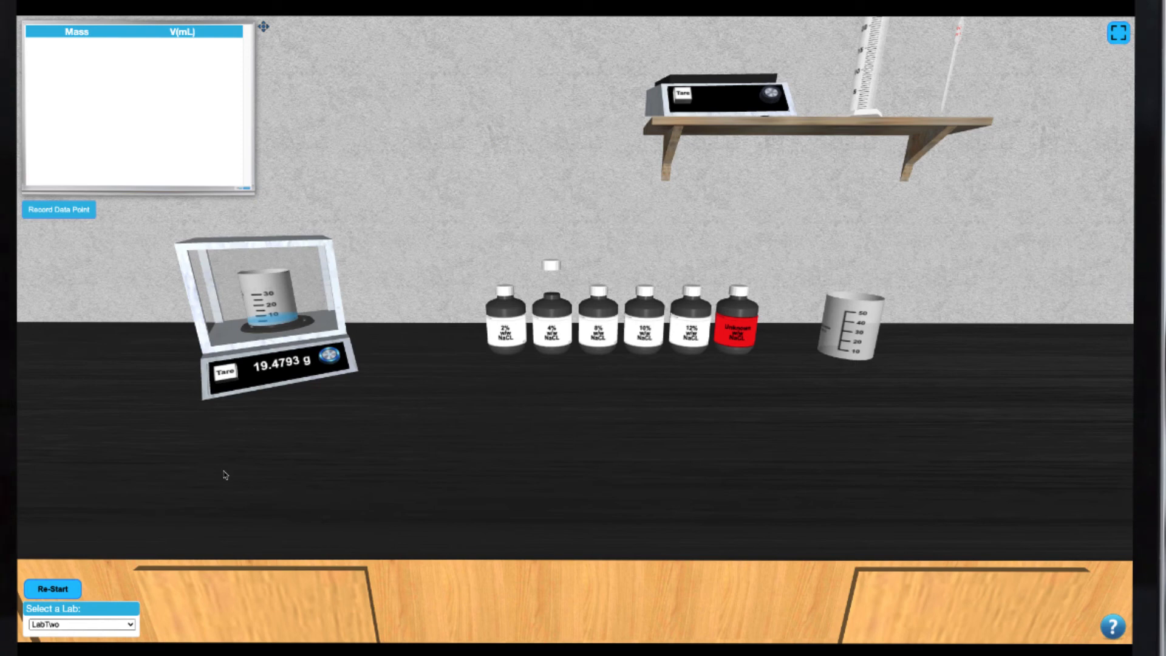
- Re-start the LabTwo bench and bring up the Lab Two Help panel
left_click(51, 588)
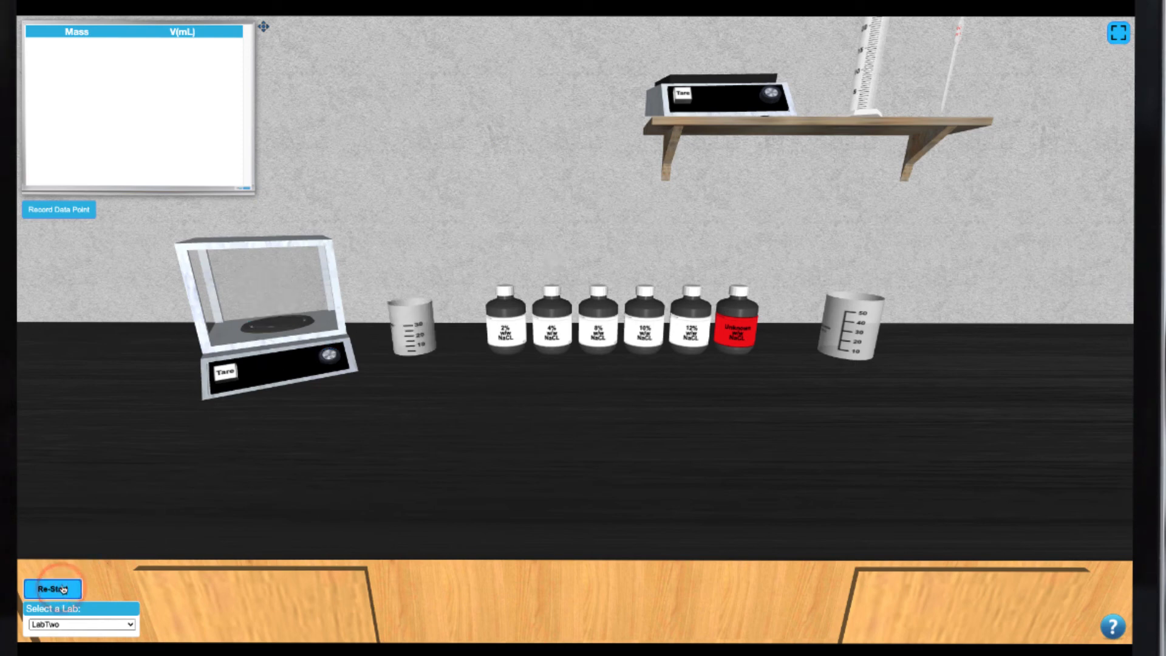
left_click(52, 588)
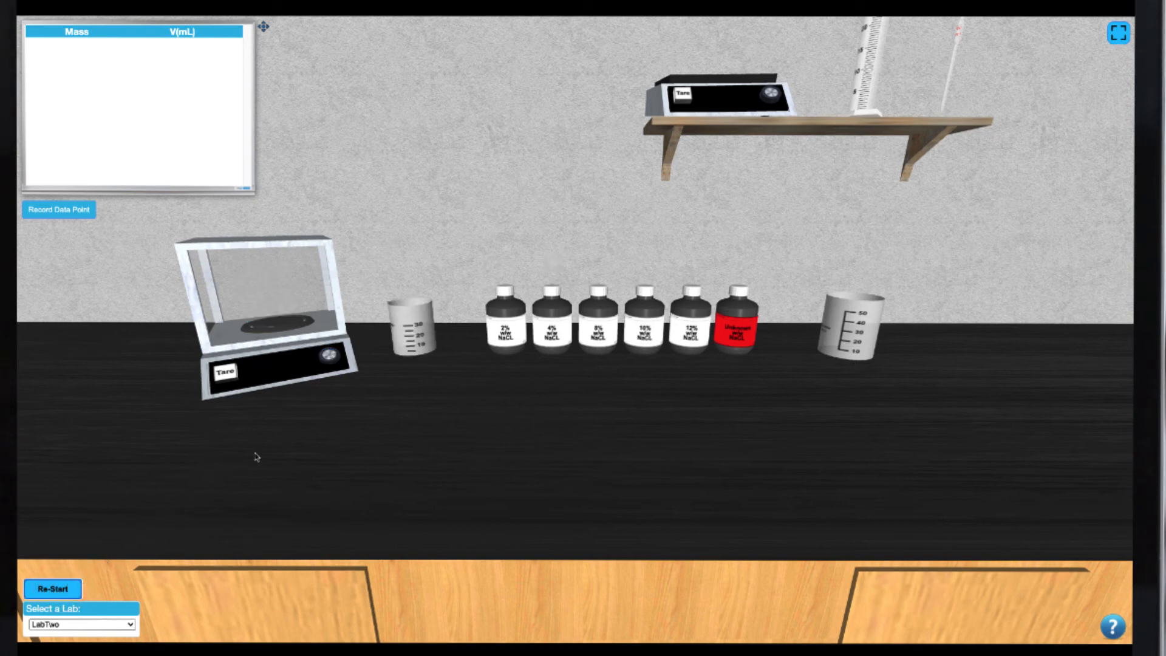
mouse_move(1086, 628)
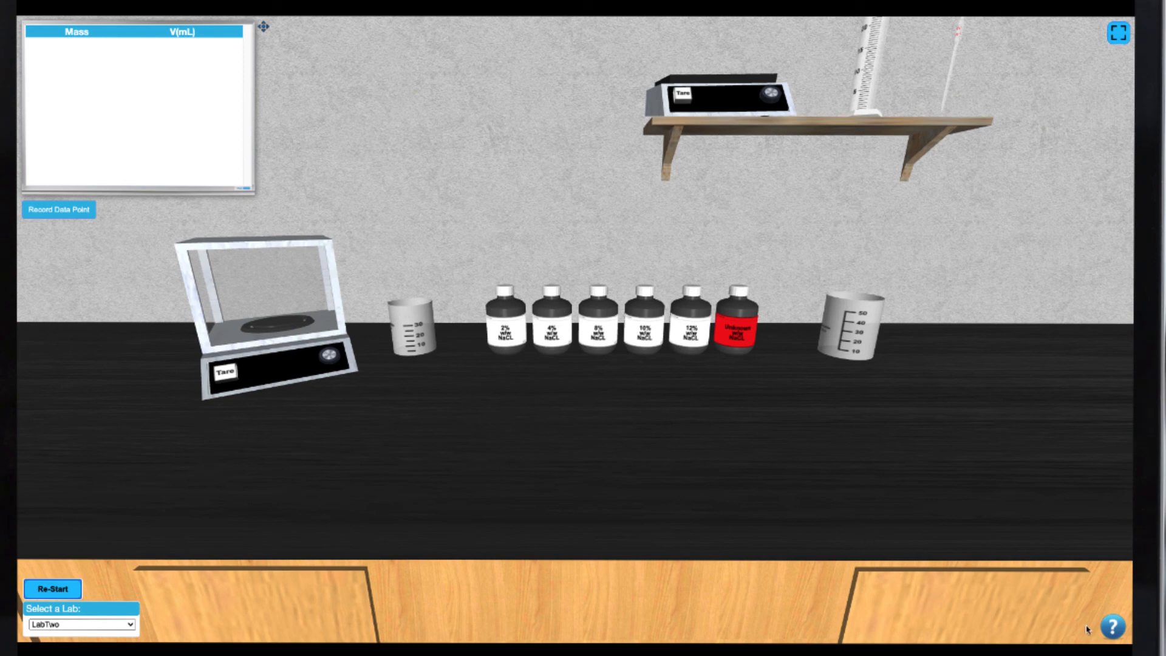
left_click(1114, 623)
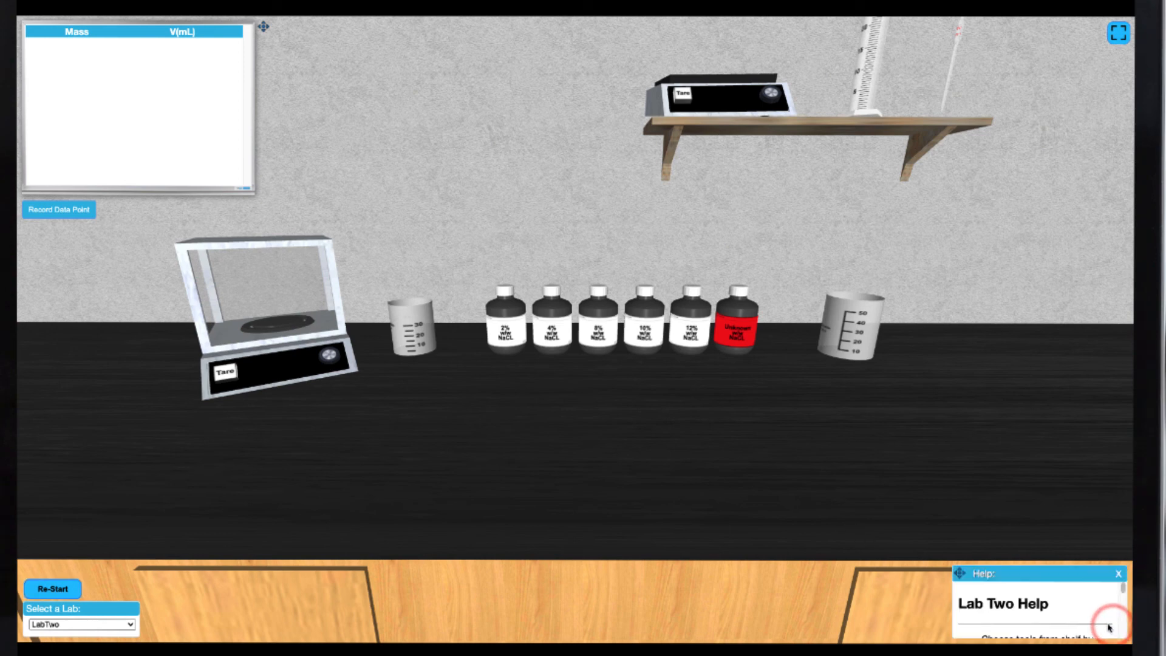